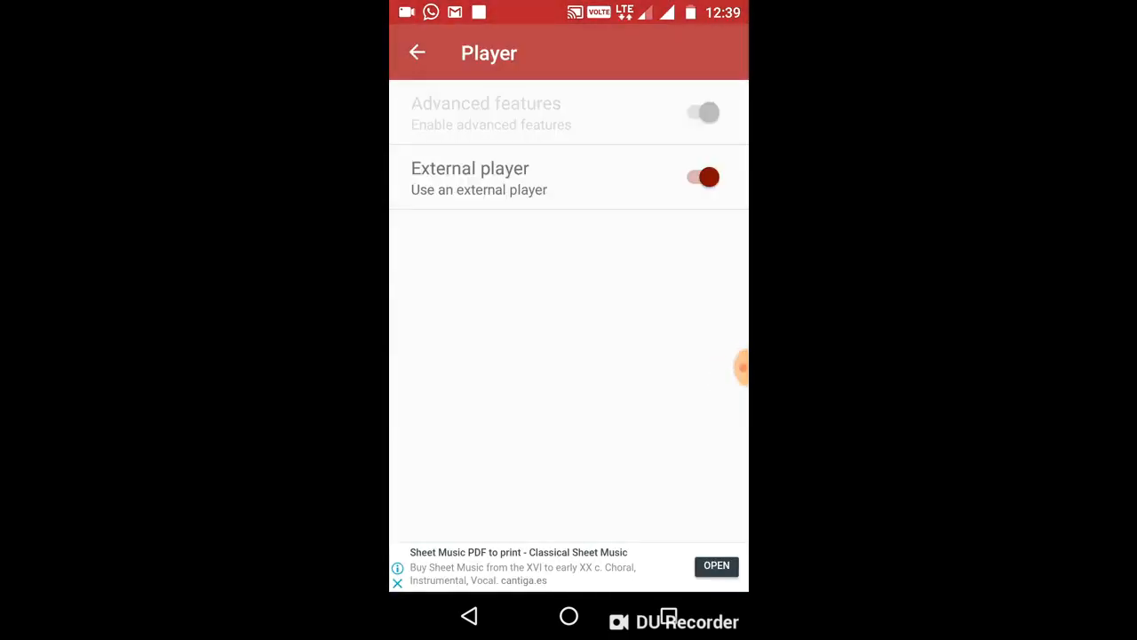
Back out of Player settings to the inbox showing two recorded calls.
left_click(417, 51)
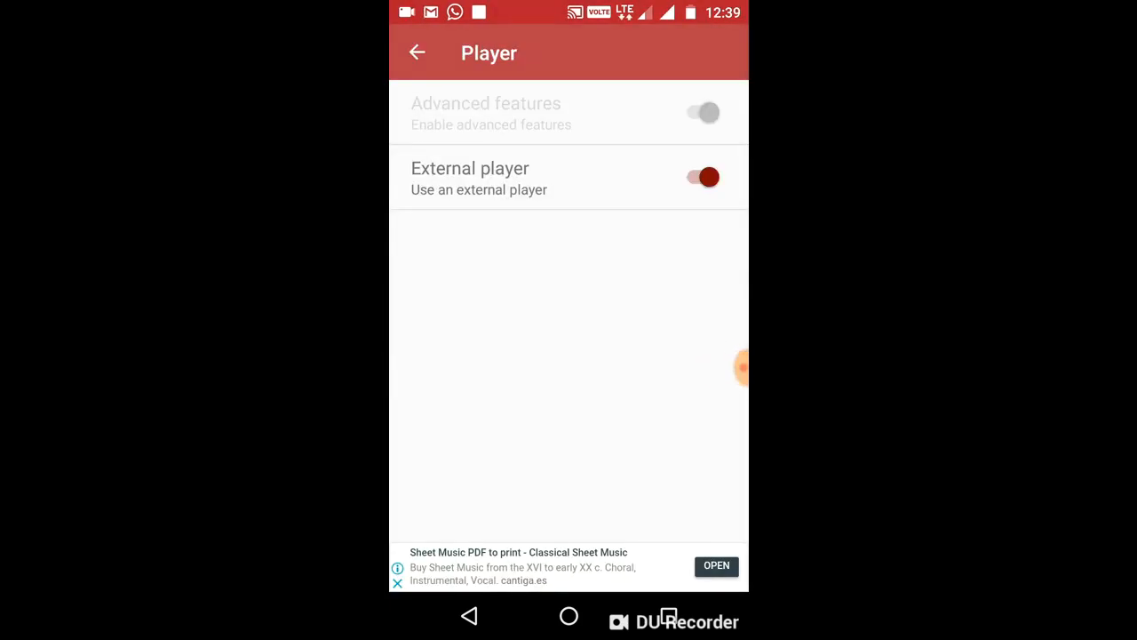
left_click(701, 177)
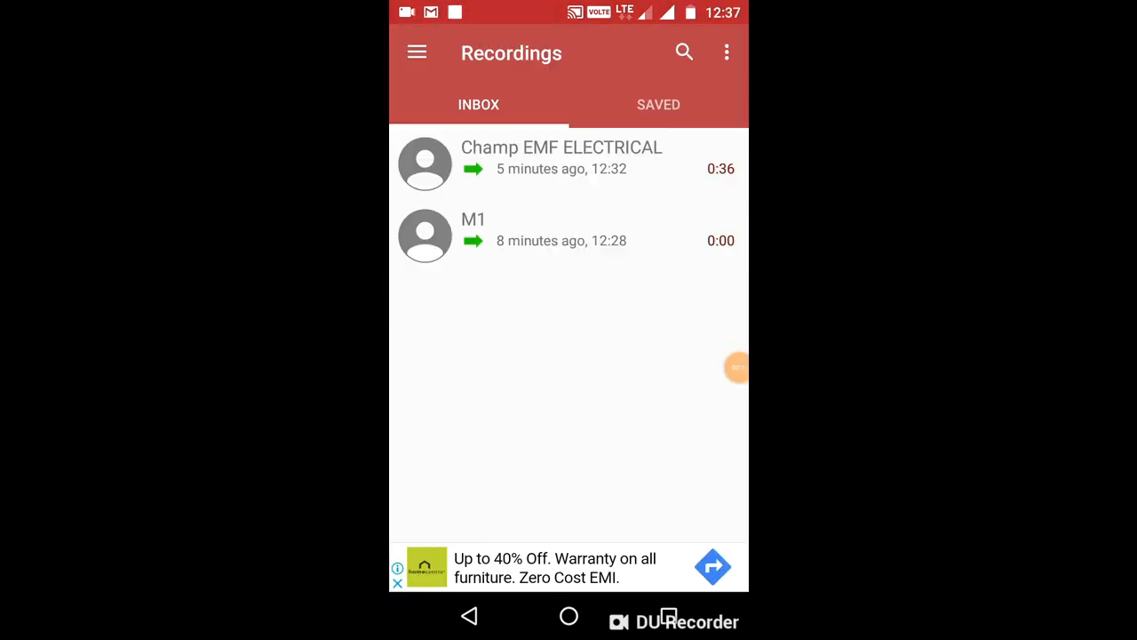
left_click(562, 165)
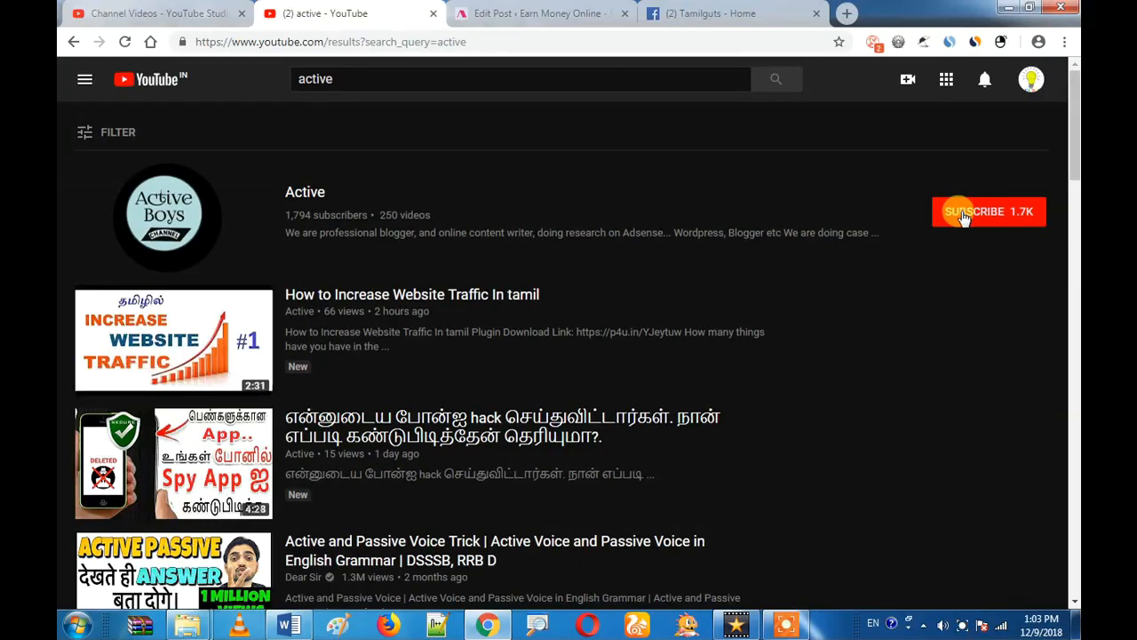
Subscribe to the Active channel on YouTube and turn on its notification bell.
left_click(989, 211)
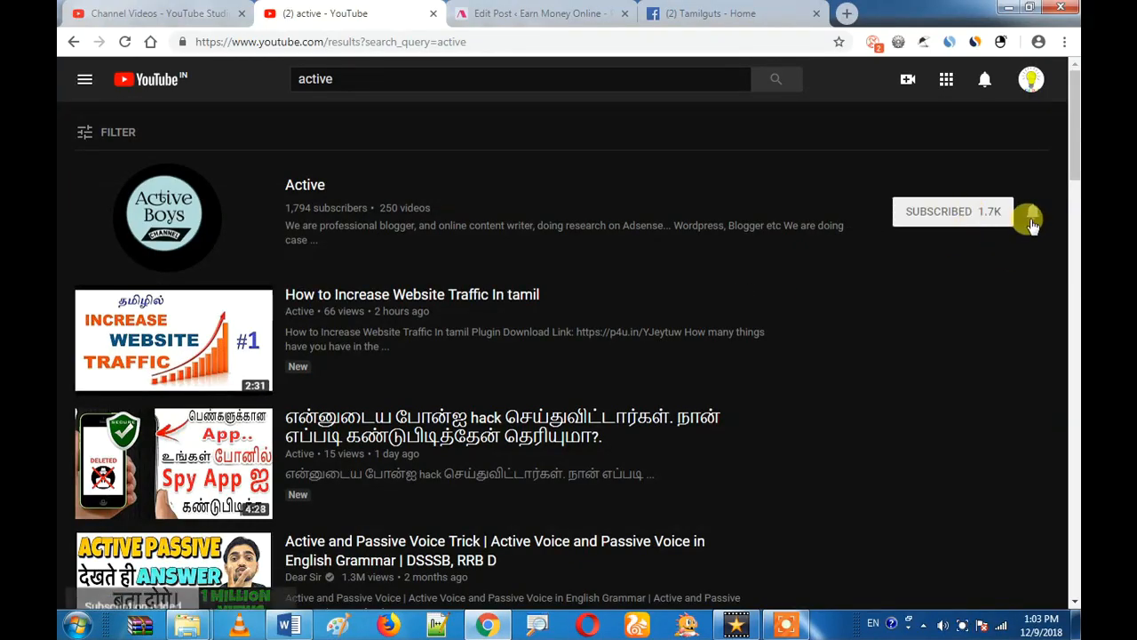
left_click(1030, 218)
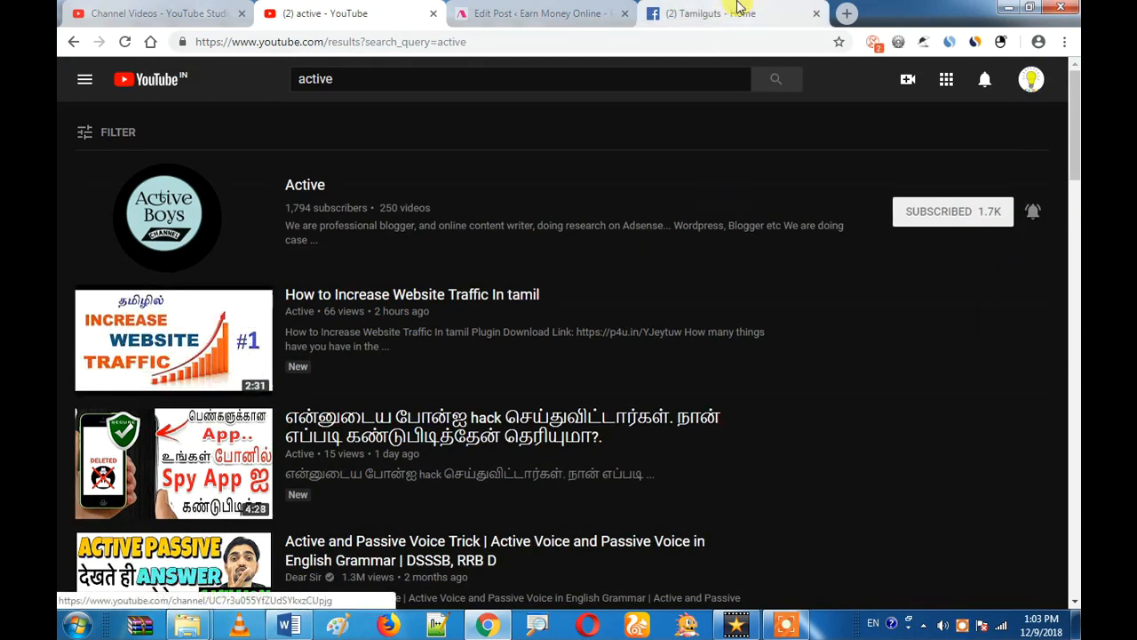
left_click(728, 13)
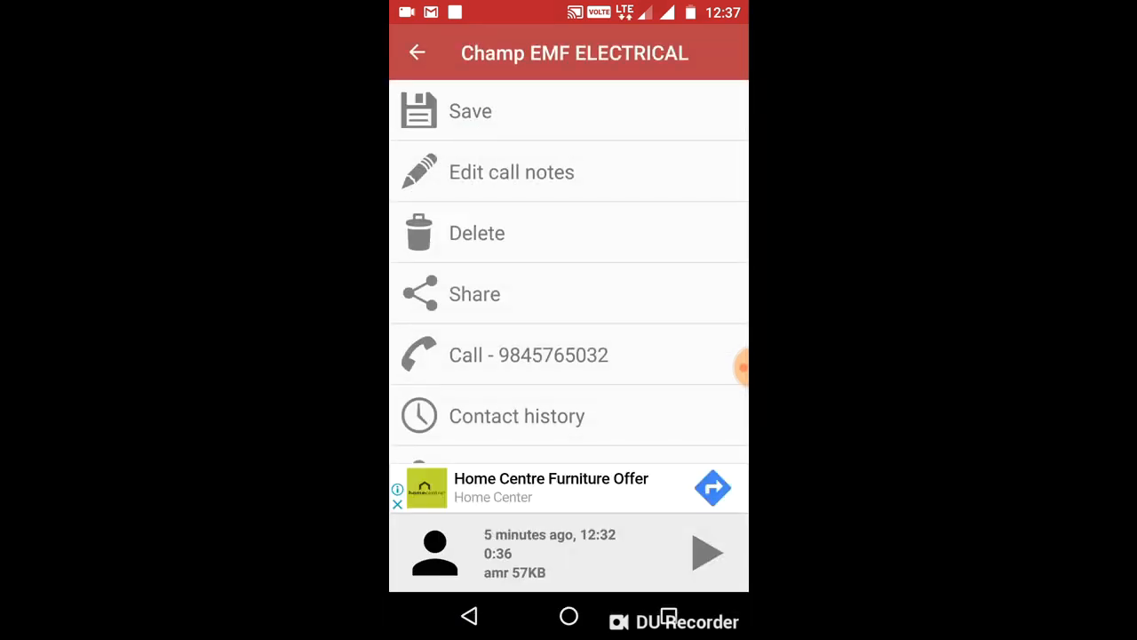
Play and pause the Champ EMF ELECTRICAL recording, then return to the Inbox.
left_click(708, 553)
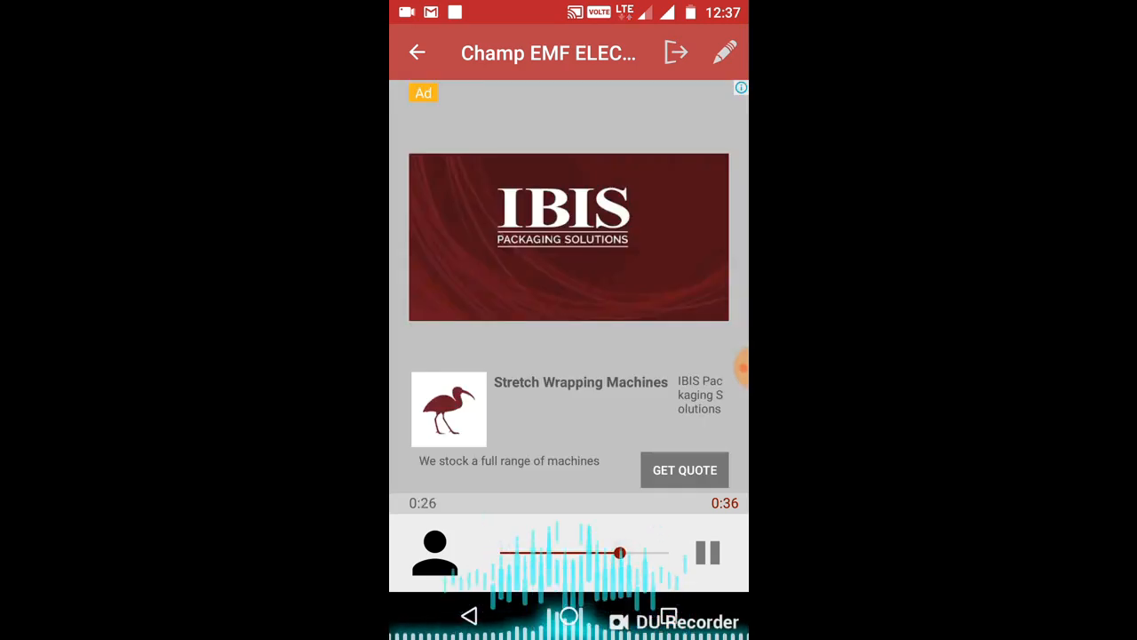
left_click(707, 553)
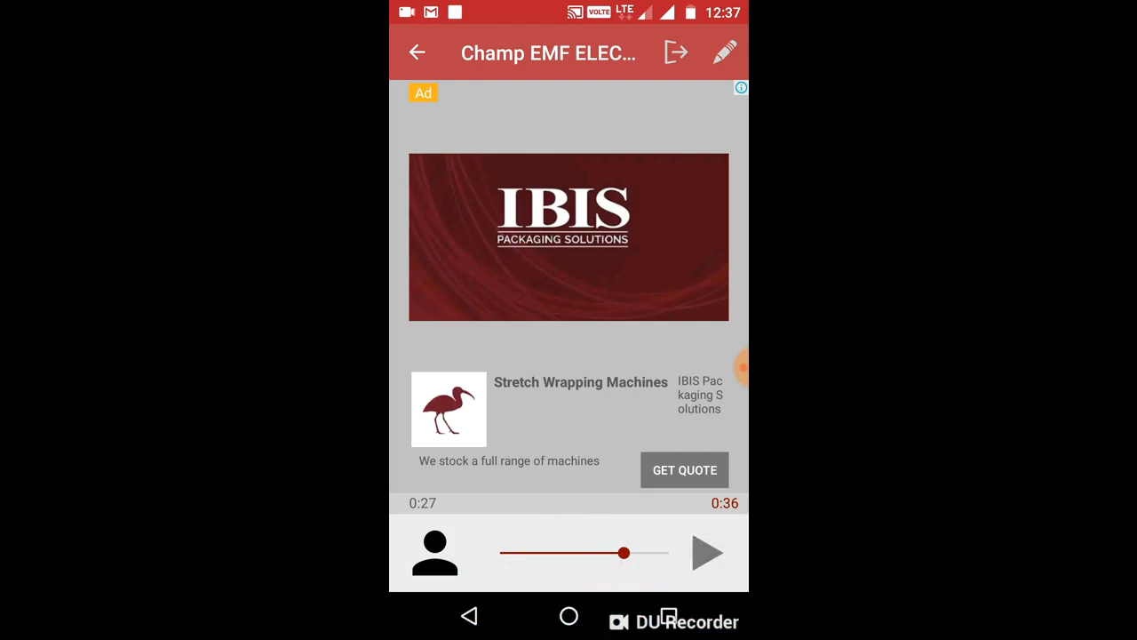
left_click(724, 52)
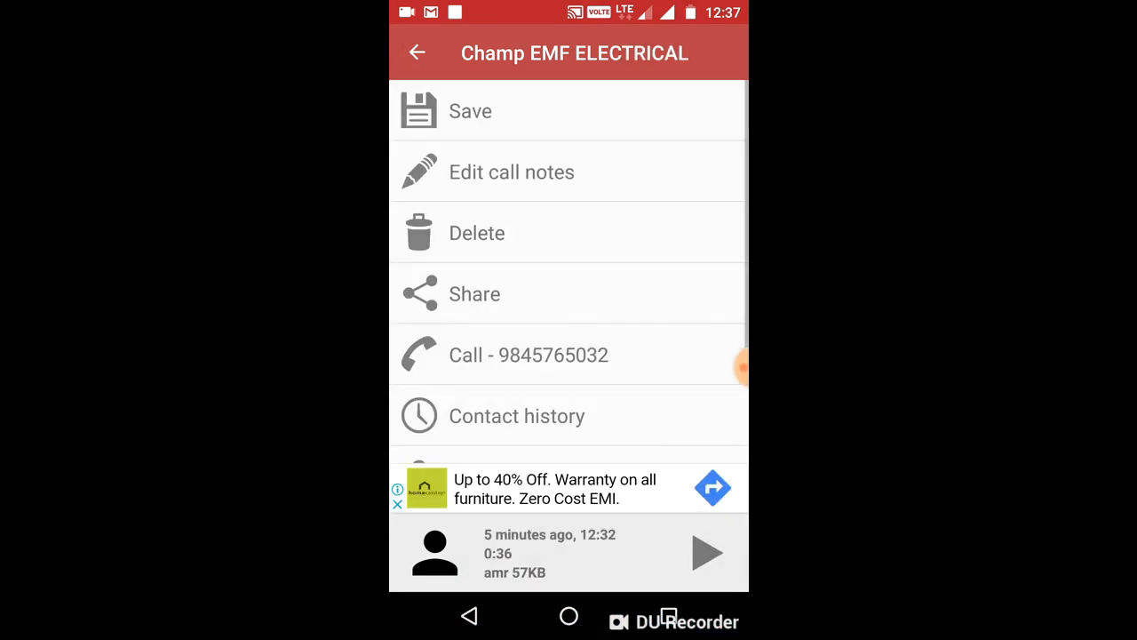
left_click(417, 52)
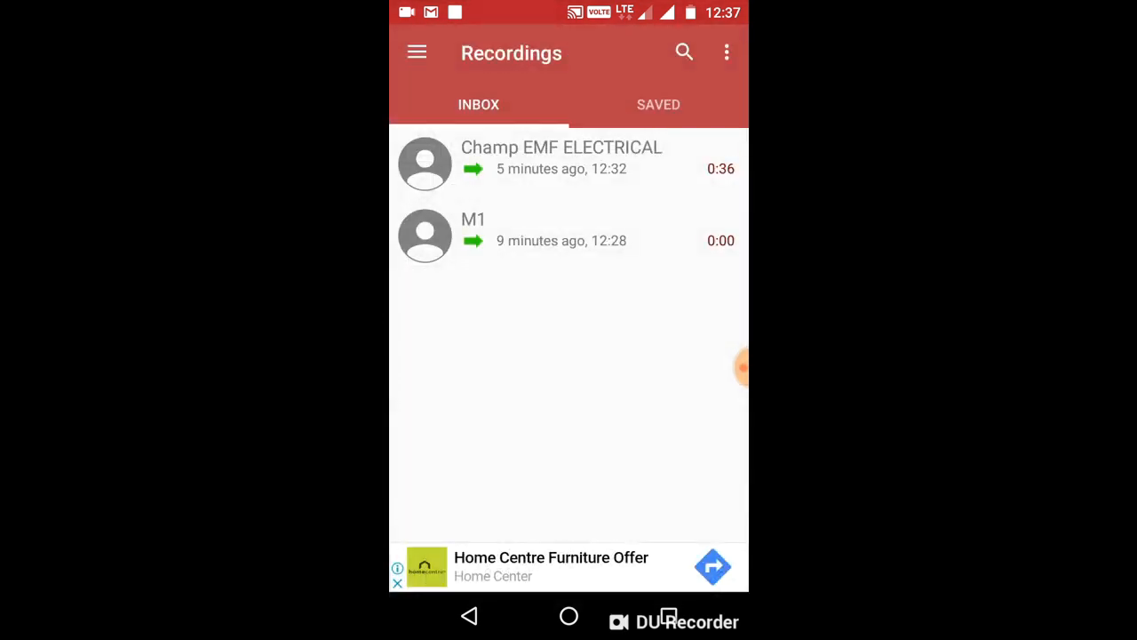
Visit Google Drive cloud settings and cancel the Logout prompt.
left_click(416, 52)
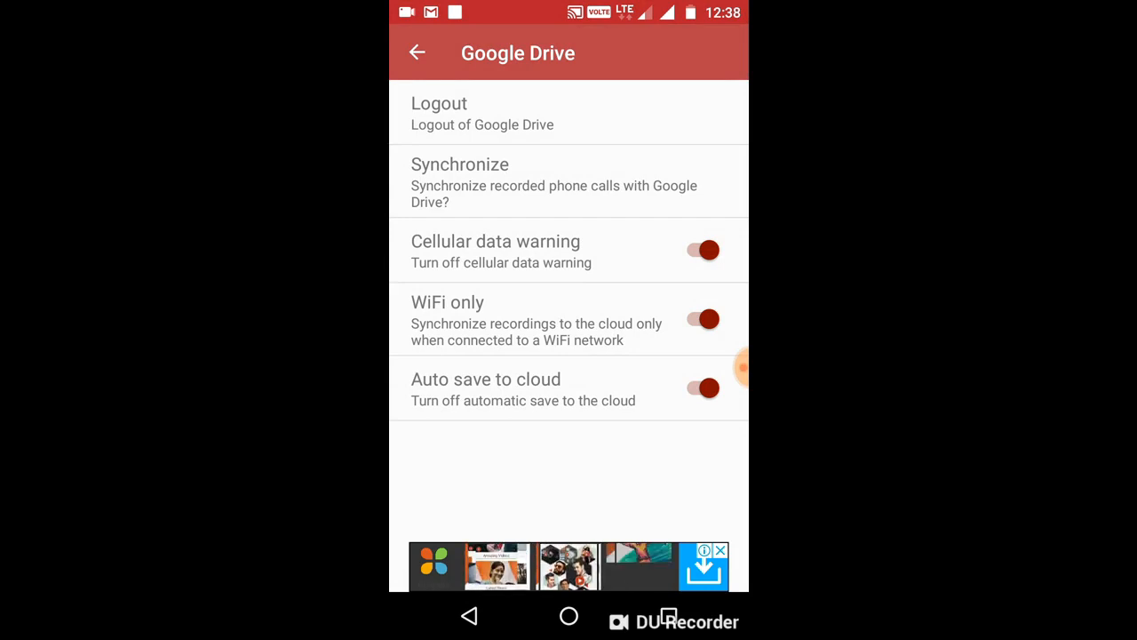
left_click(439, 103)
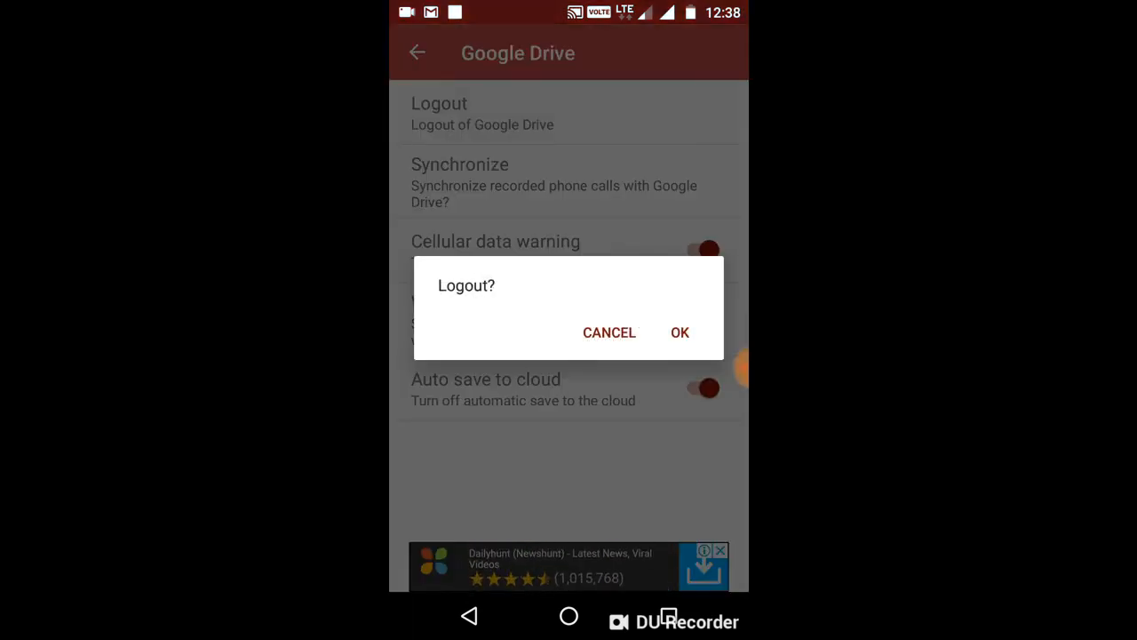
left_click(609, 333)
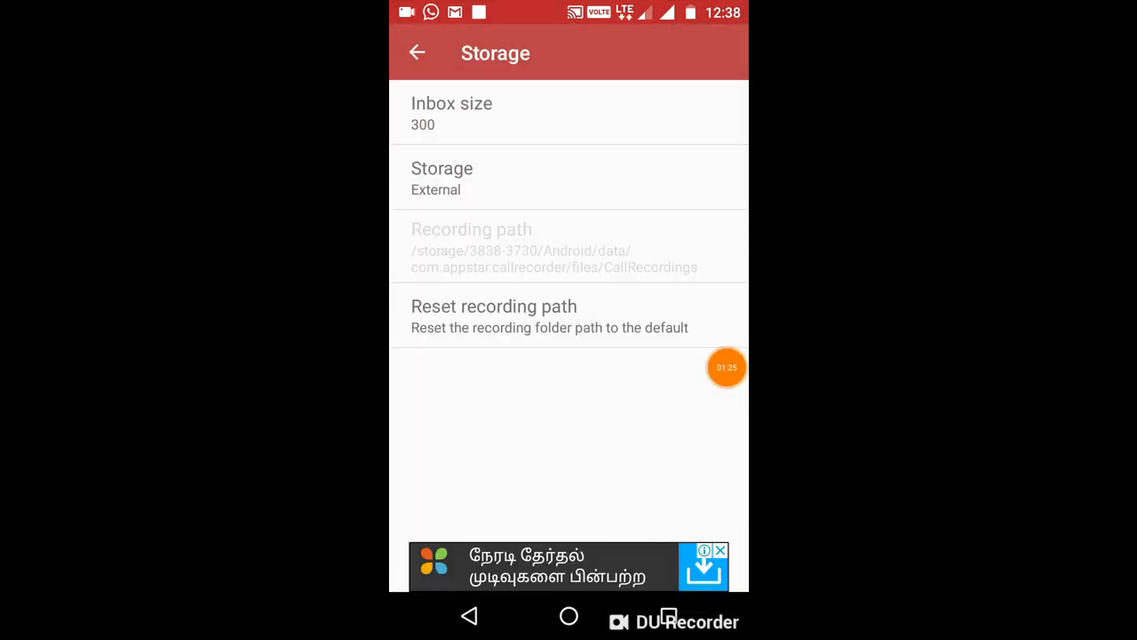
Check Storage settings, then go to the Player settings page.
left_click(417, 53)
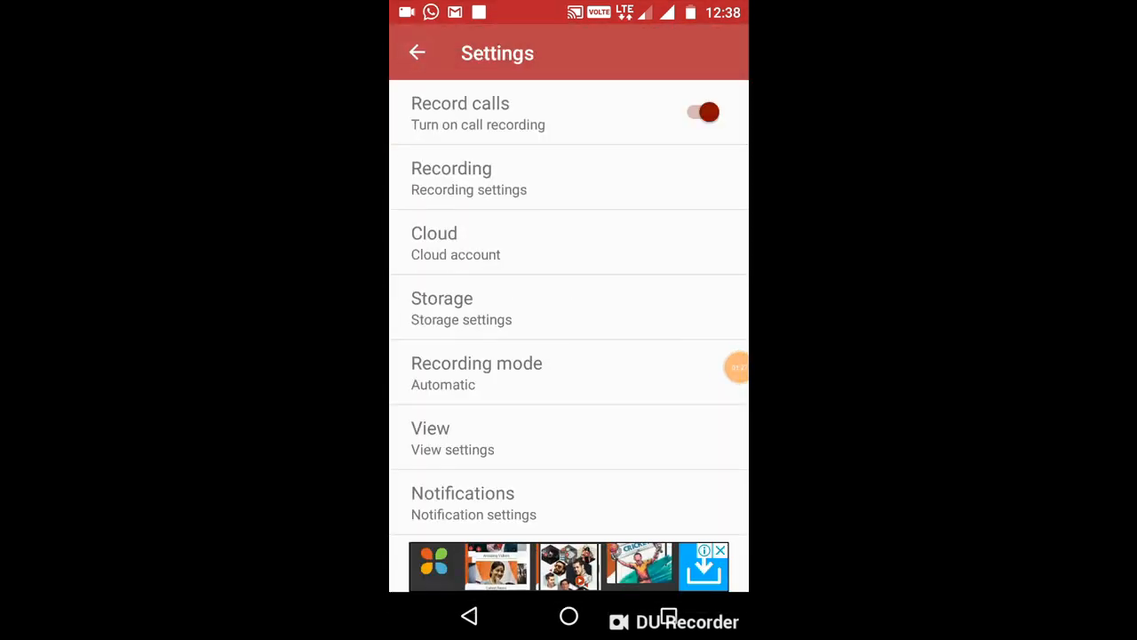
left_click(461, 309)
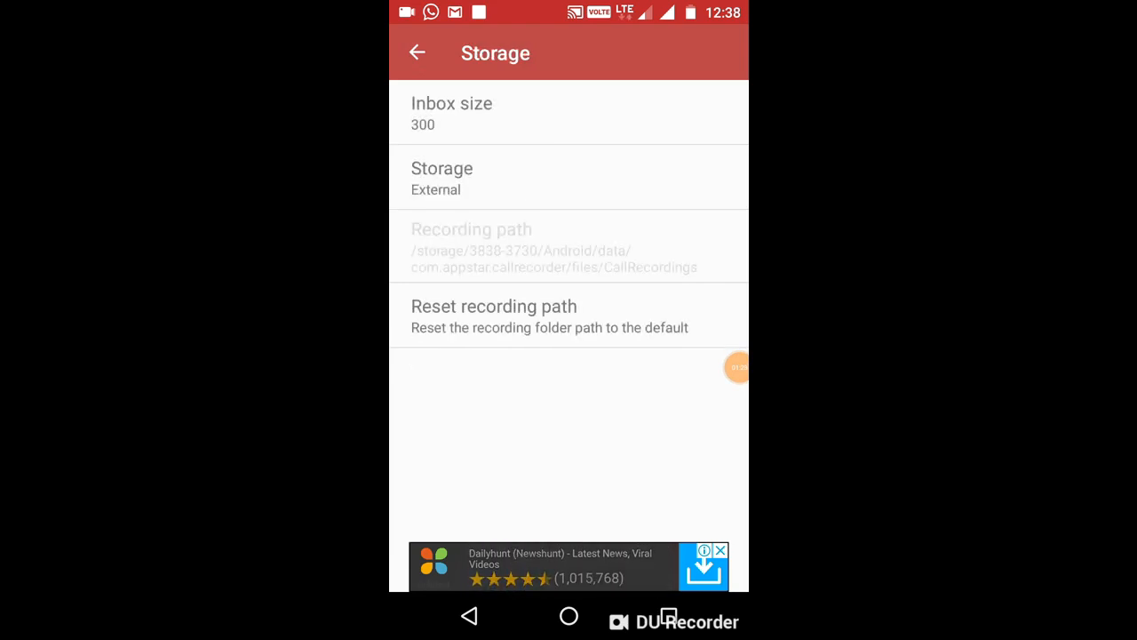
left_click(452, 111)
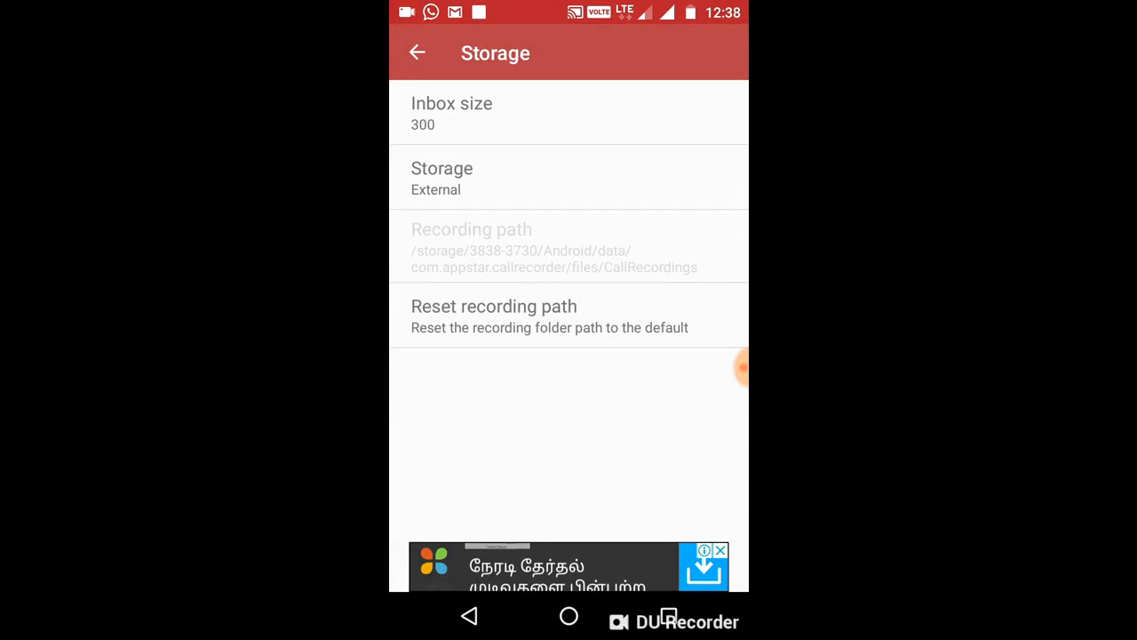
left_click(452, 113)
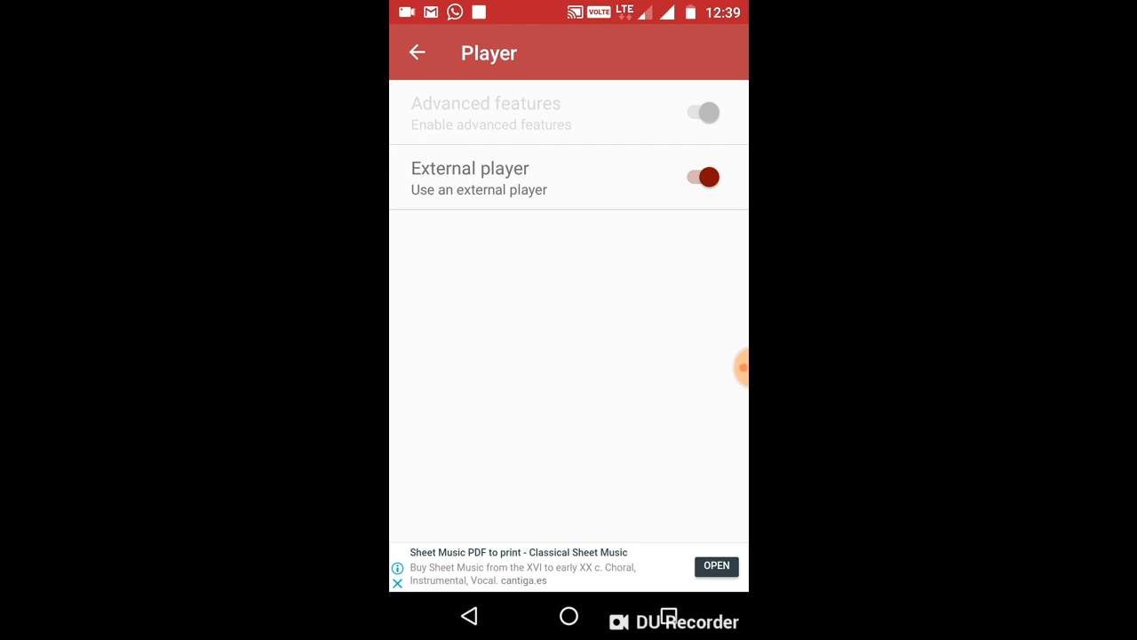
Switch off External player and Advanced features, then turn off Record calls.
left_click(417, 52)
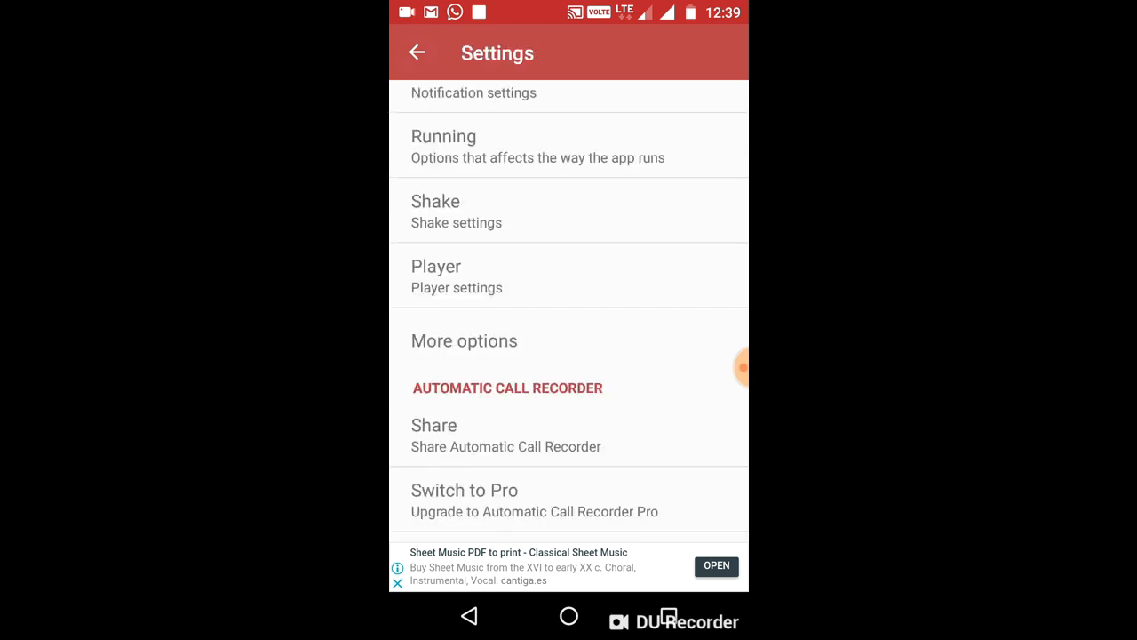
left_click(457, 275)
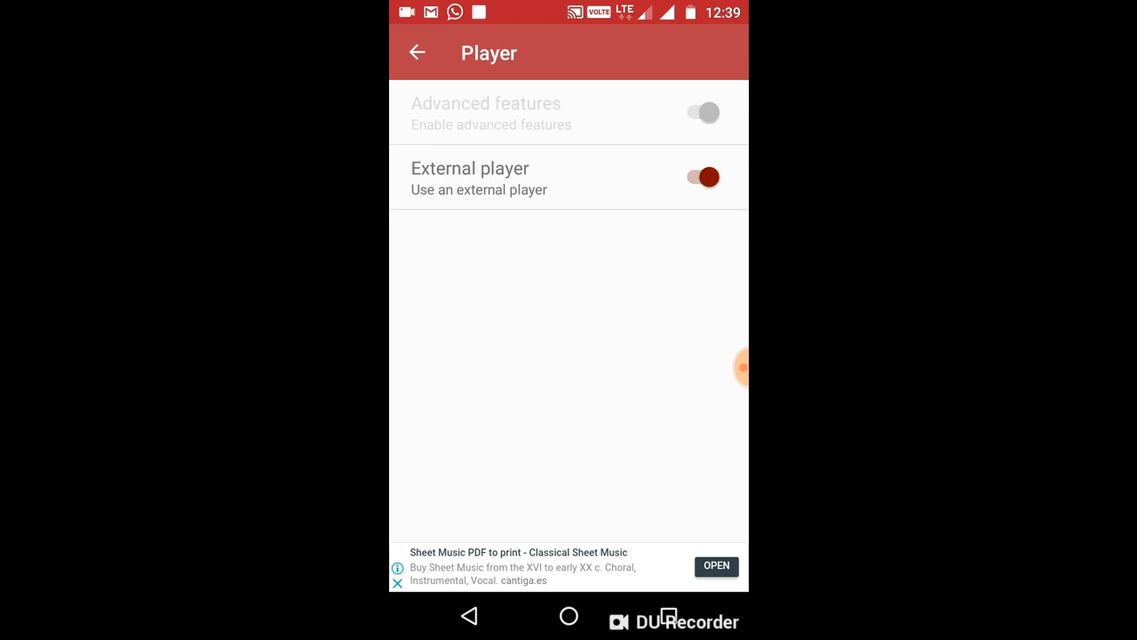
left_click(702, 112)
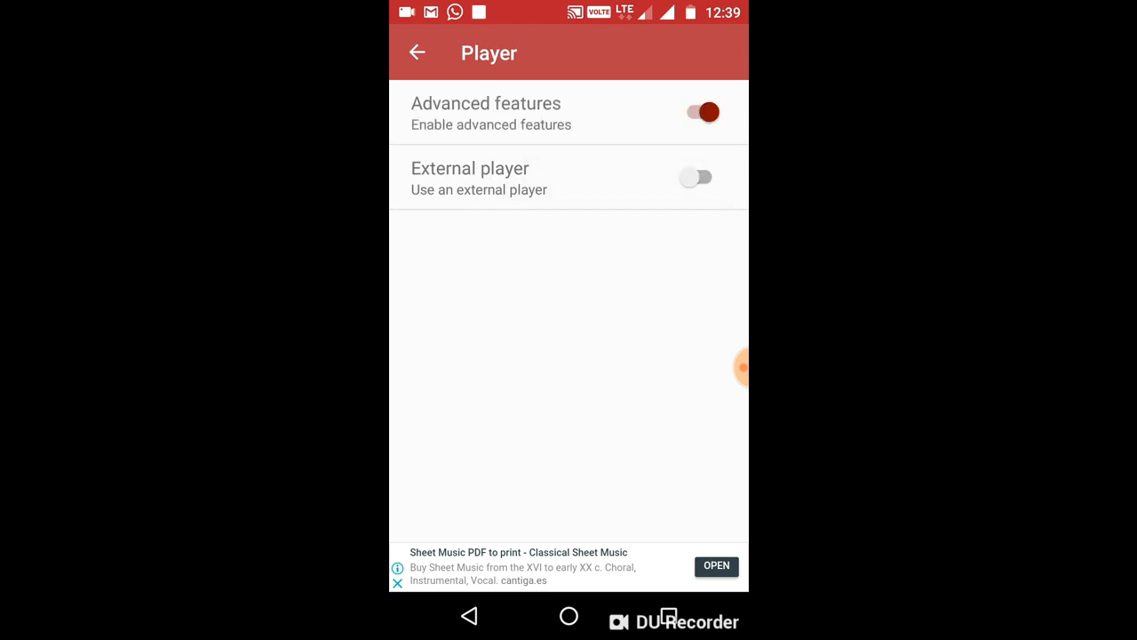
left_click(695, 112)
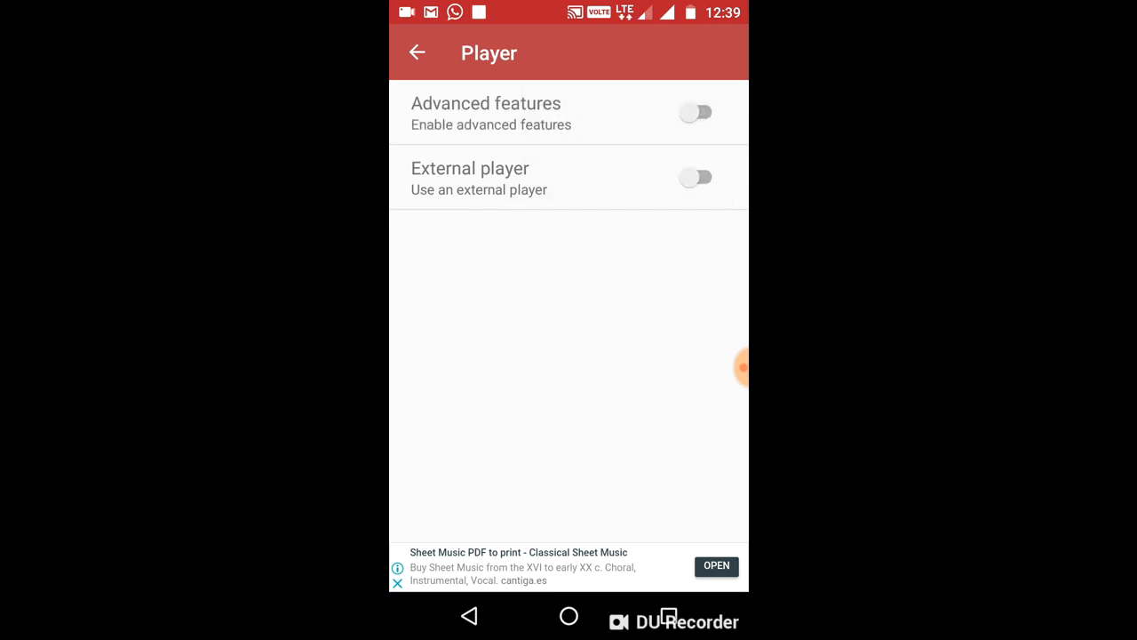
left_click(695, 177)
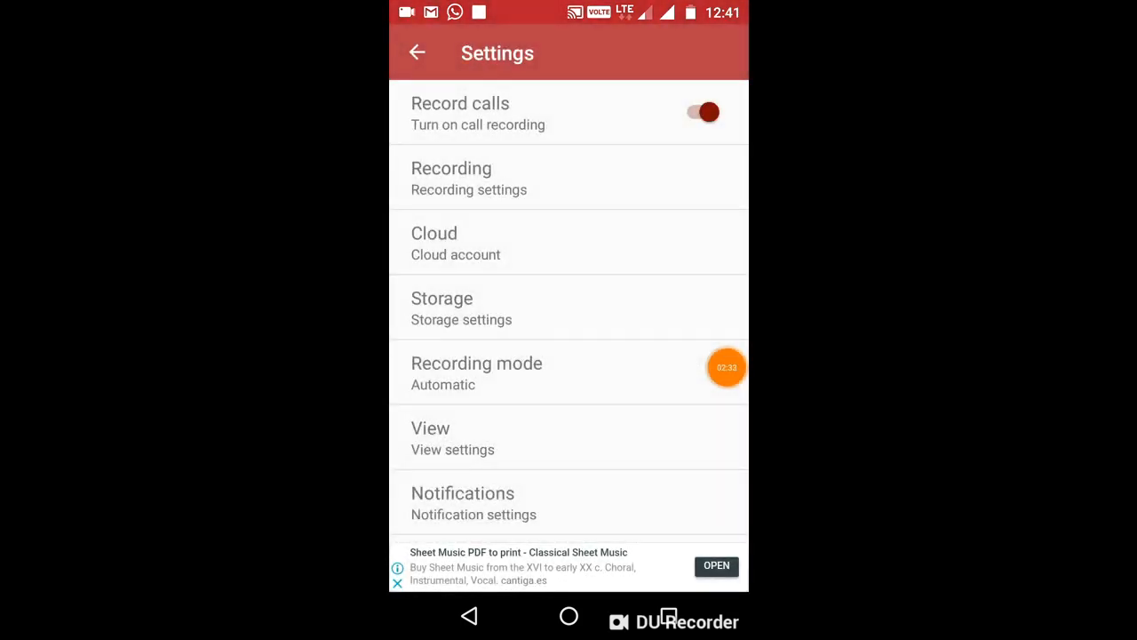
left_click(701, 112)
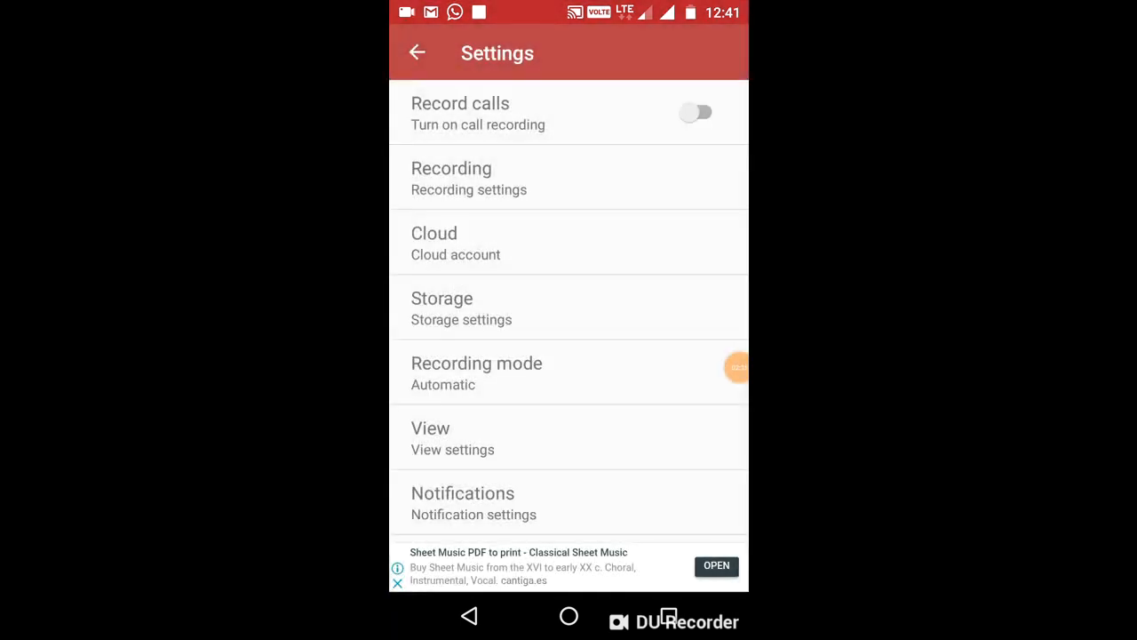